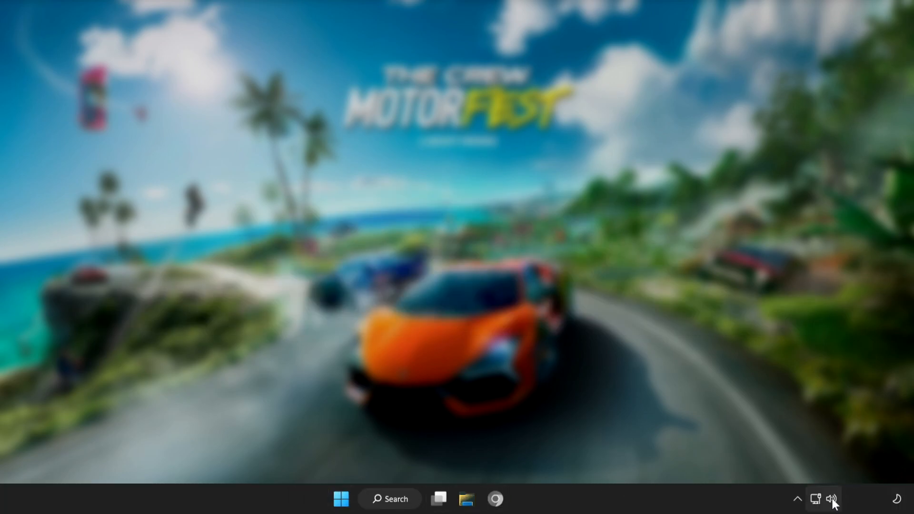
Step: Set Speakers (High Definition Audio Device) as the output in Quick Settings' audio device list
{"action": "left_click", "coordinate": [831, 499]}
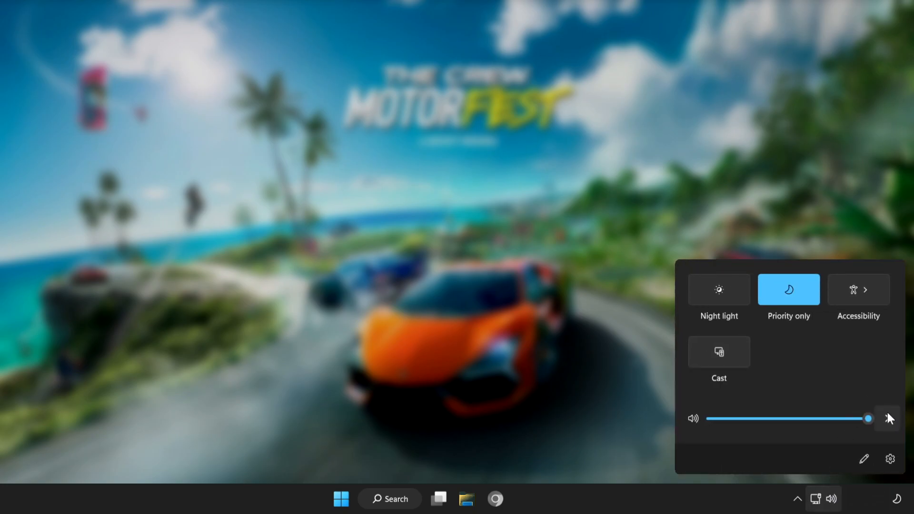
{"action": "mouse_move", "coordinate": [888, 418]}
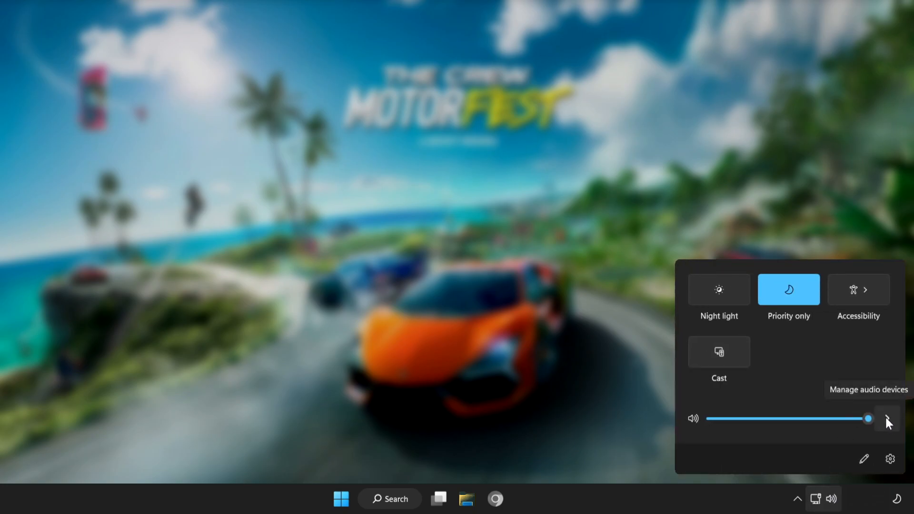
{"action": "left_click", "coordinate": [888, 419]}
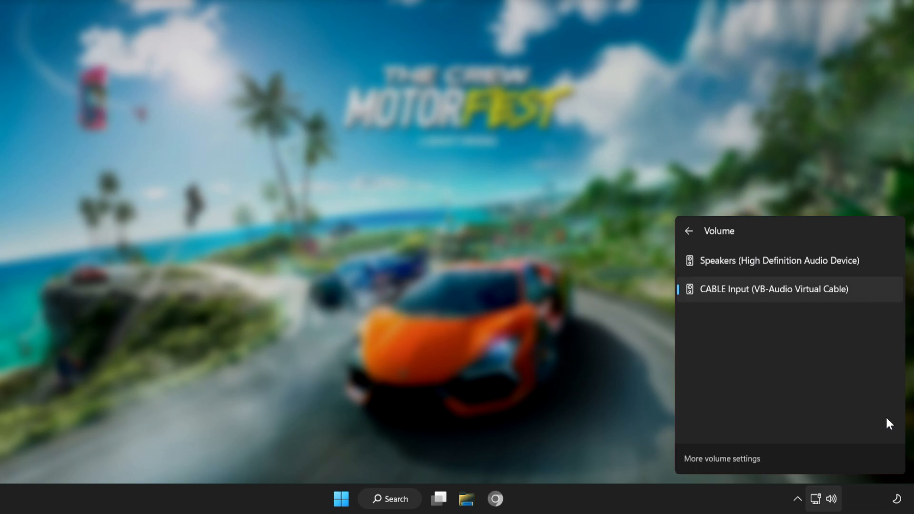
{"action": "mouse_move", "coordinate": [794, 296]}
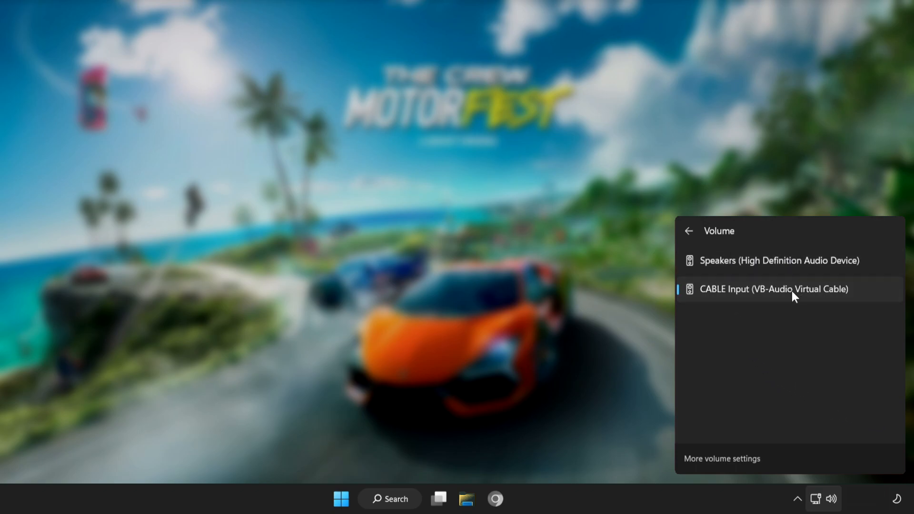
{"action": "mouse_move", "coordinate": [737, 285]}
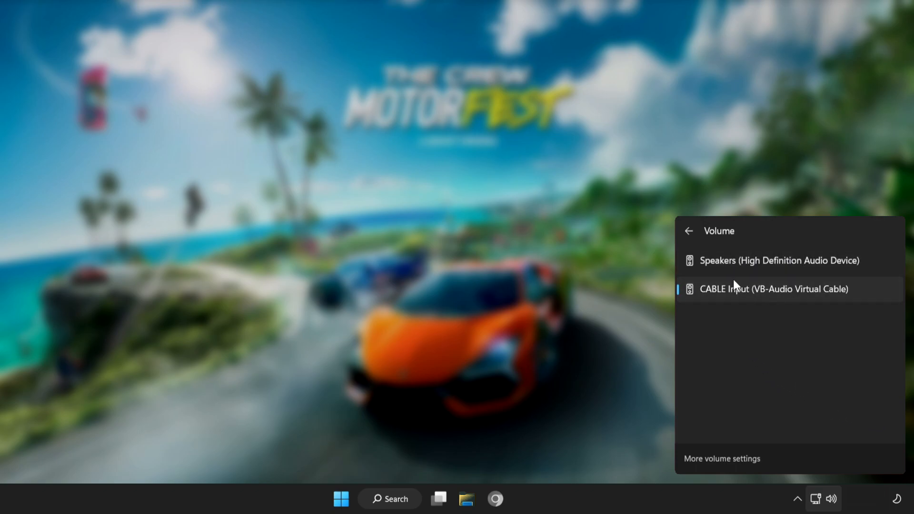
{"action": "left_click", "coordinate": [779, 260]}
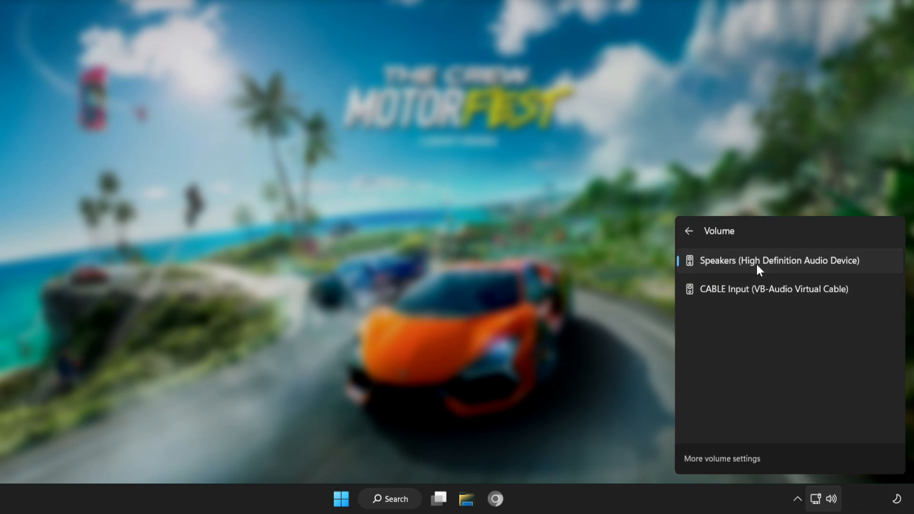
{"action": "mouse_move", "coordinate": [758, 289]}
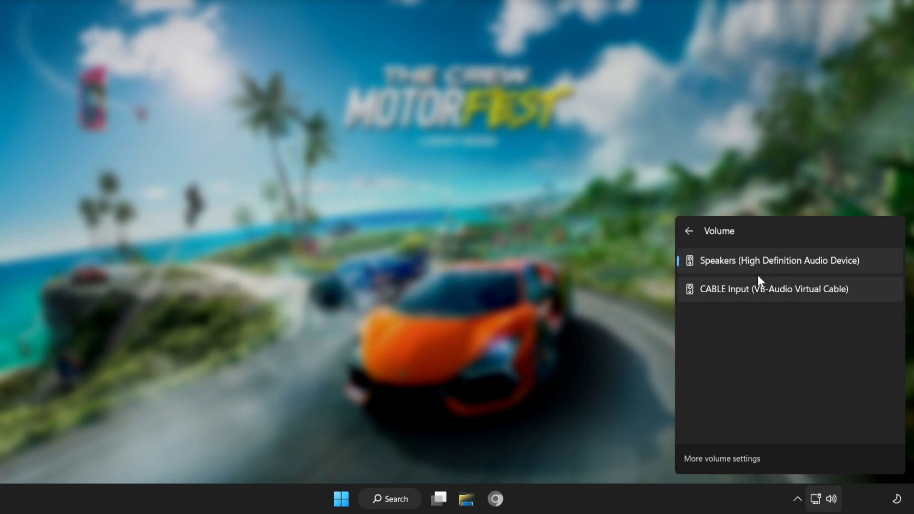
{"action": "mouse_move", "coordinate": [651, 471]}
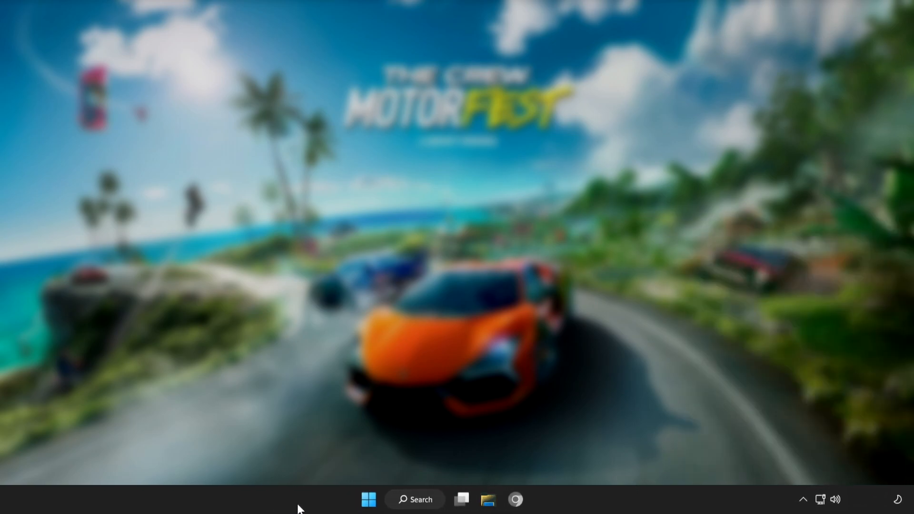
Step: Bring up the Start menu's power options to restart the PC
{"action": "left_click", "coordinate": [368, 499]}
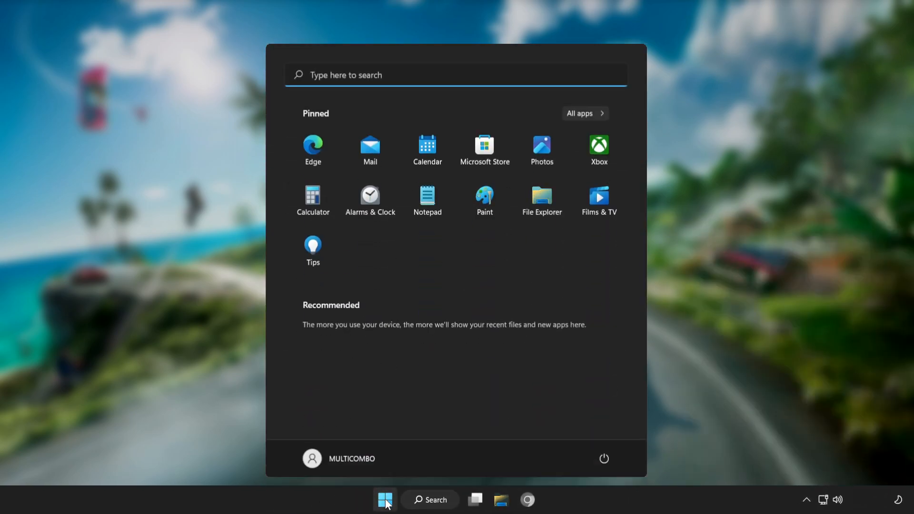
{"action": "left_click", "coordinate": [605, 459]}
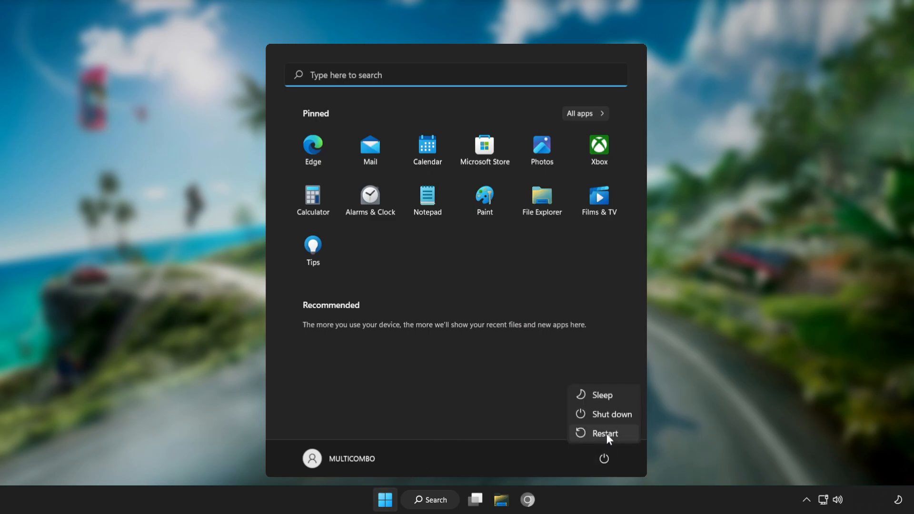
{"action": "mouse_move", "coordinate": [605, 433]}
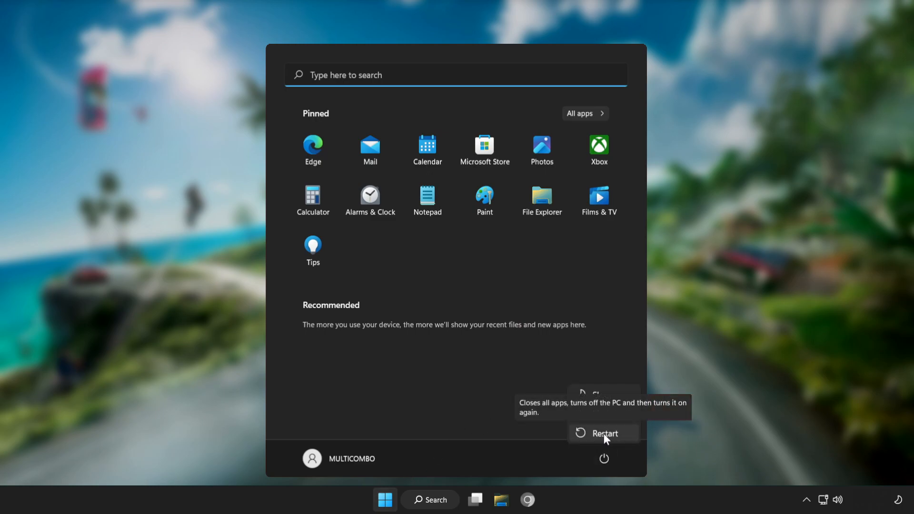
{"action": "mouse_move", "coordinate": [570, 423]}
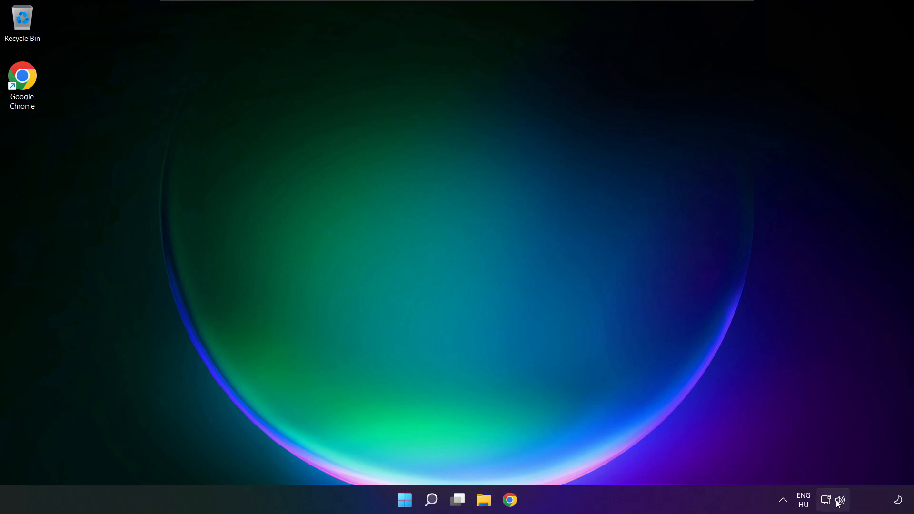
{"action": "mouse_move", "coordinate": [841, 500]}
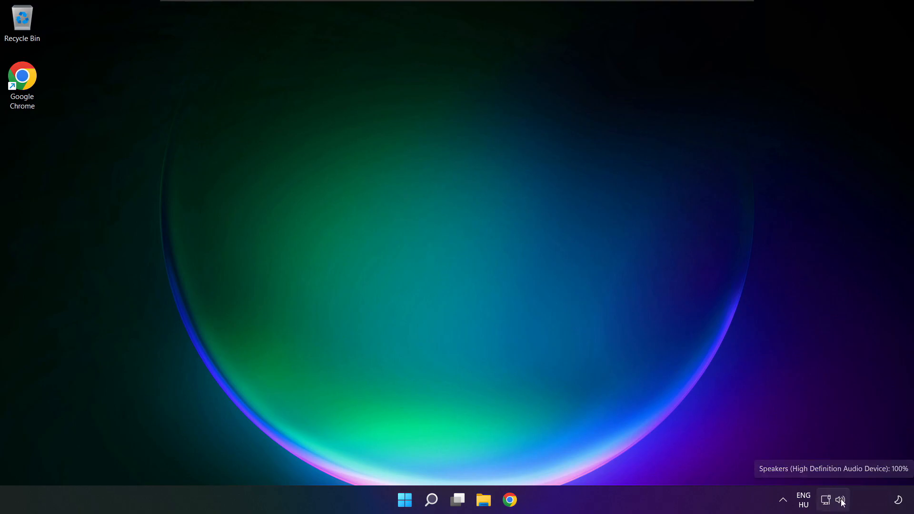
Step: Confirm Speakers is still the output device and open the System > Sound settings page
{"action": "left_click", "coordinate": [840, 499]}
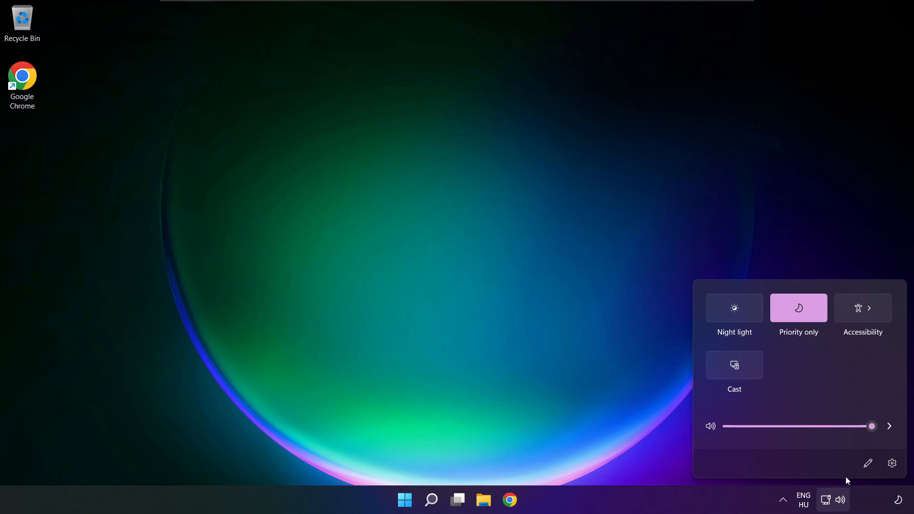
{"action": "left_click", "coordinate": [888, 426]}
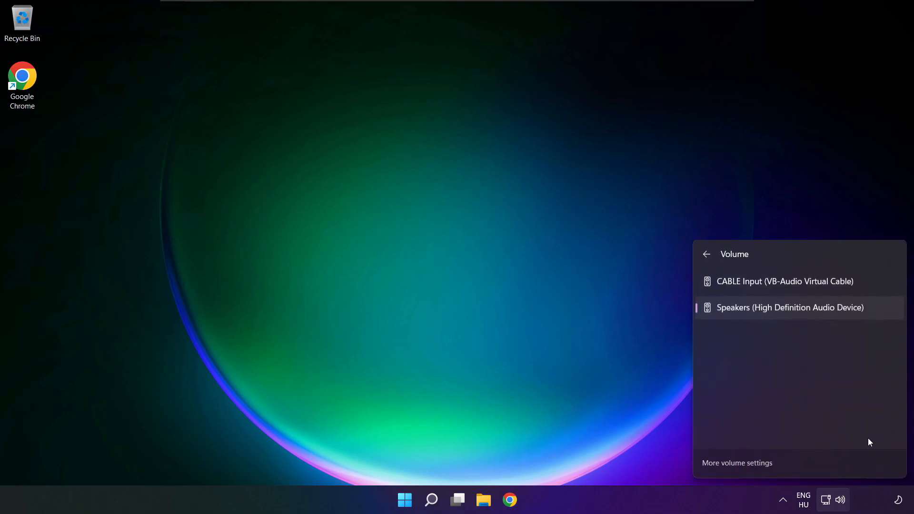
{"action": "mouse_move", "coordinate": [742, 468]}
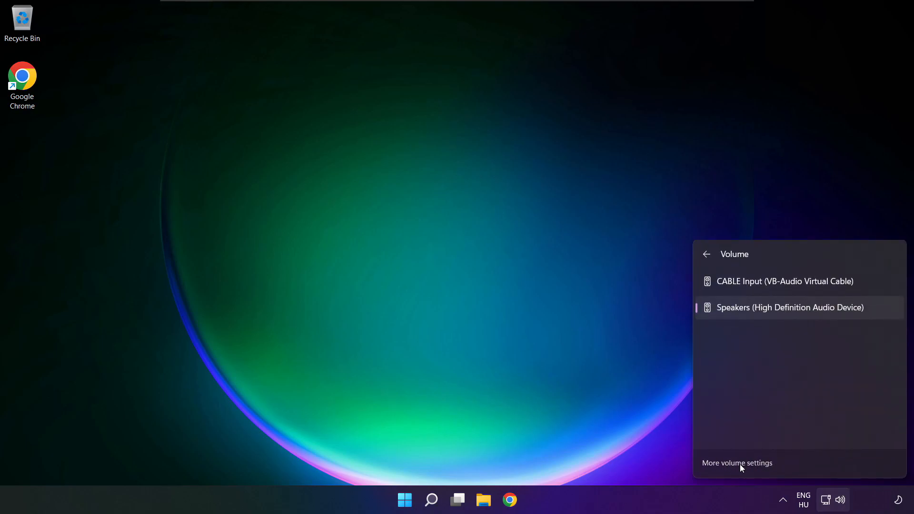
{"action": "left_click", "coordinate": [737, 463]}
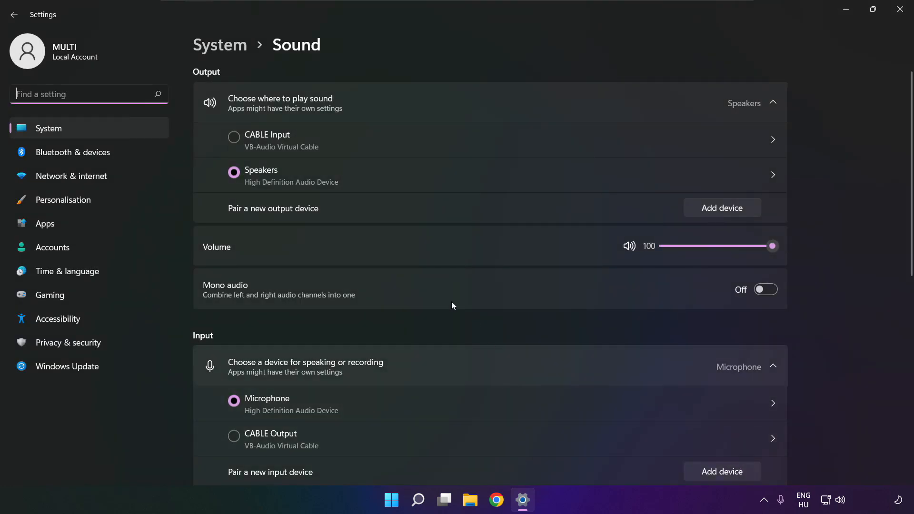
{"action": "mouse_move", "coordinate": [312, 181]}
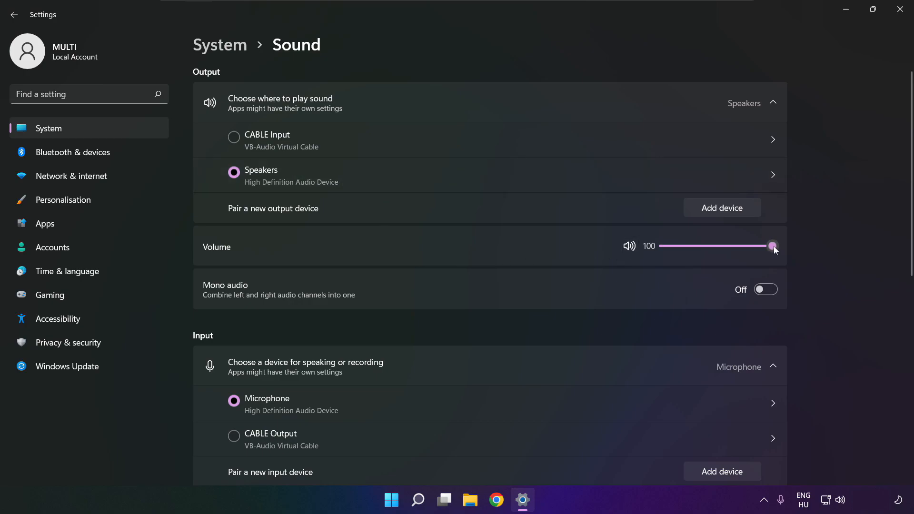
{"action": "mouse_move", "coordinate": [568, 253]}
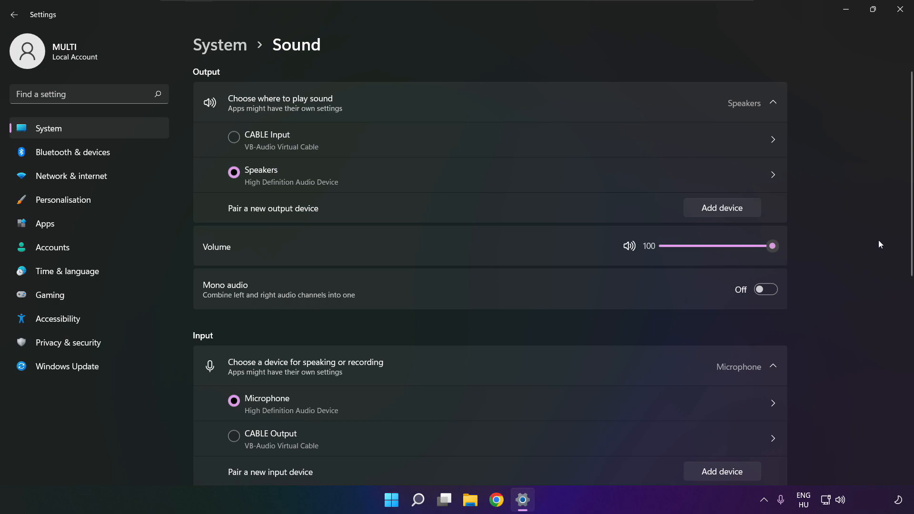
{"action": "scroll", "scroll_direction": "down", "scroll_amount": 3}
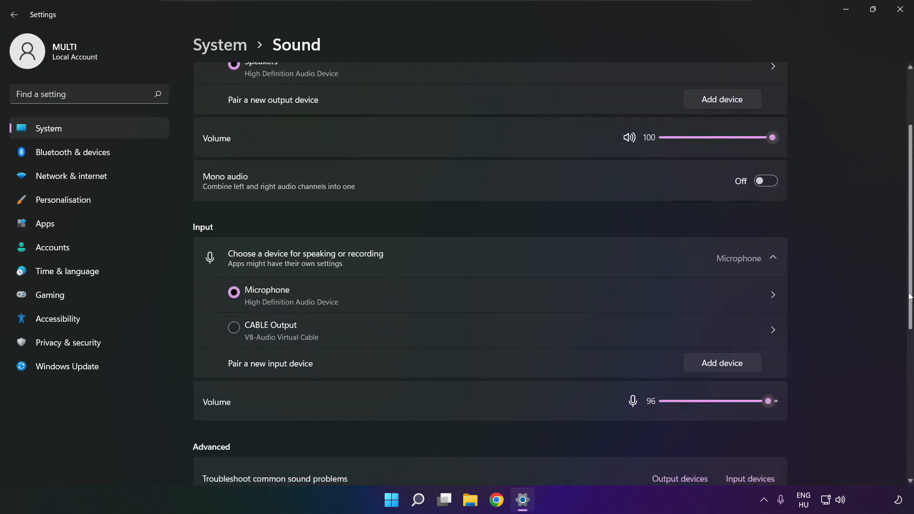
{"action": "scroll", "scroll_direction": "down", "scroll_amount": 3}
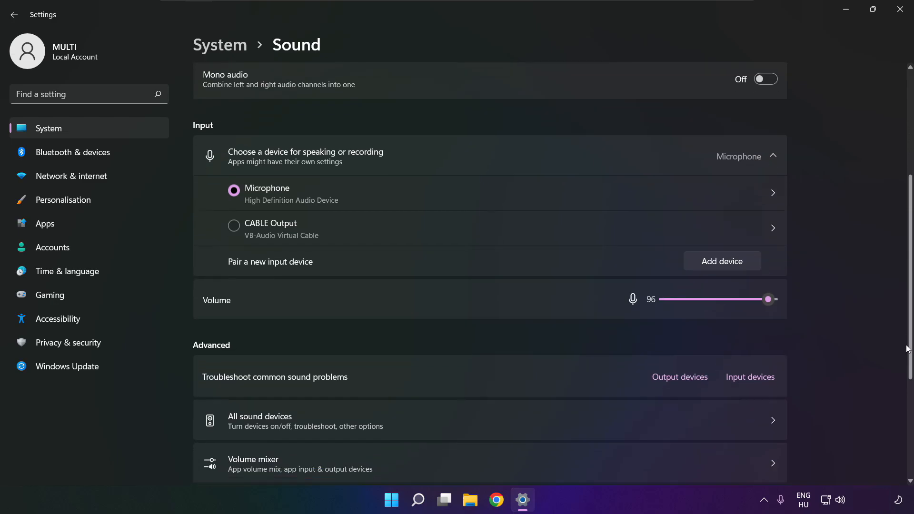
{"action": "scroll", "scroll_direction": "down", "scroll_amount": 3}
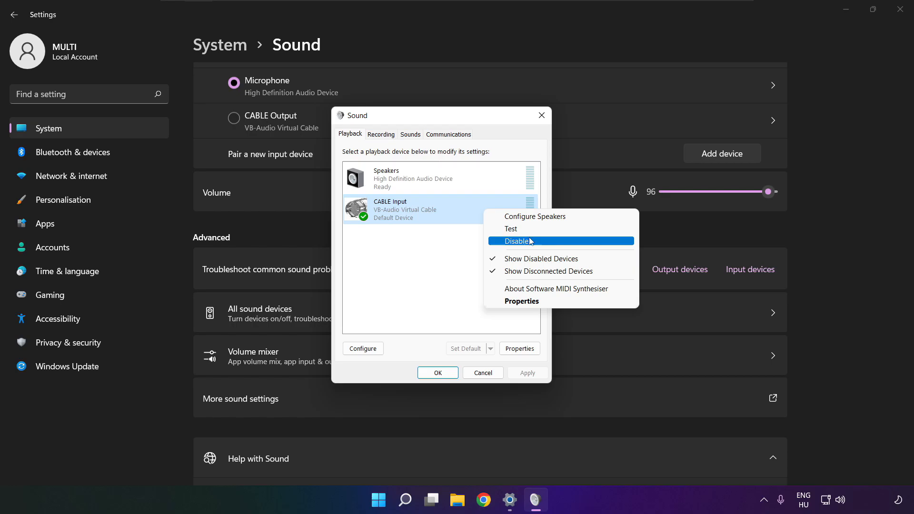
Step: Disable the CABLE Input playback device and start Speaker Setup for Speakers
{"action": "left_click", "coordinate": [516, 241]}
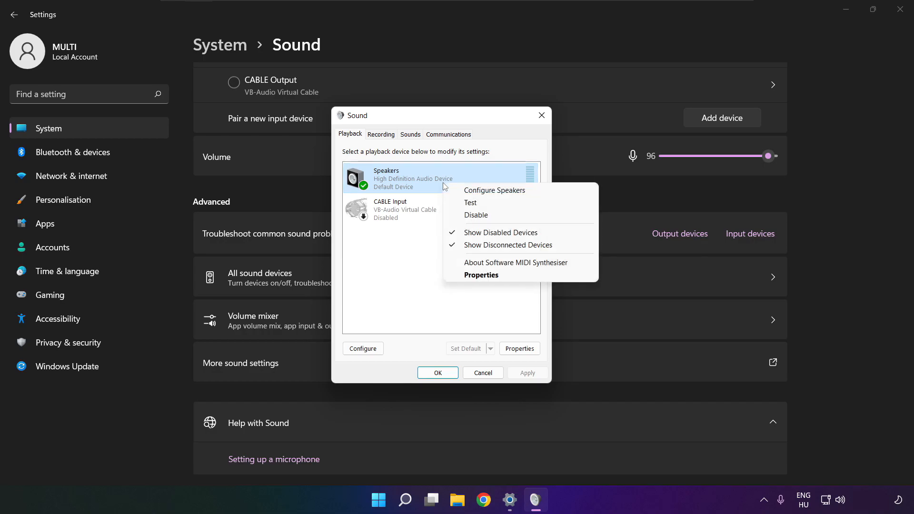
{"action": "left_click", "coordinate": [503, 195]}
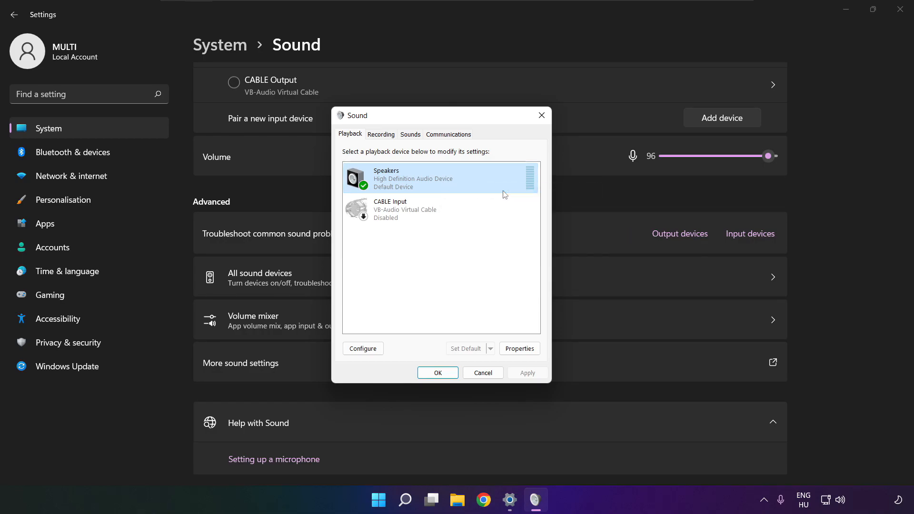
{"action": "left_click", "coordinate": [363, 348]}
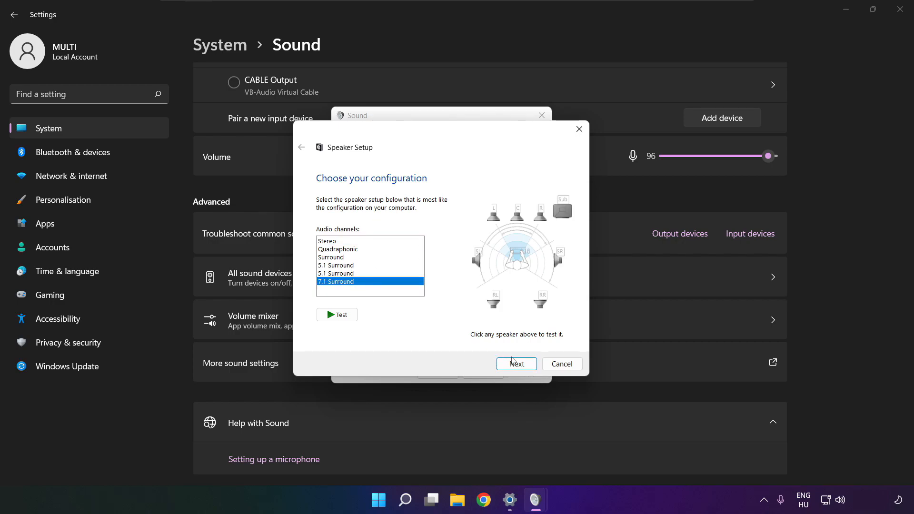
Step: Apply 7.1 Surround with all optional speakers present to the Speakers device
{"action": "left_click", "coordinate": [516, 363]}
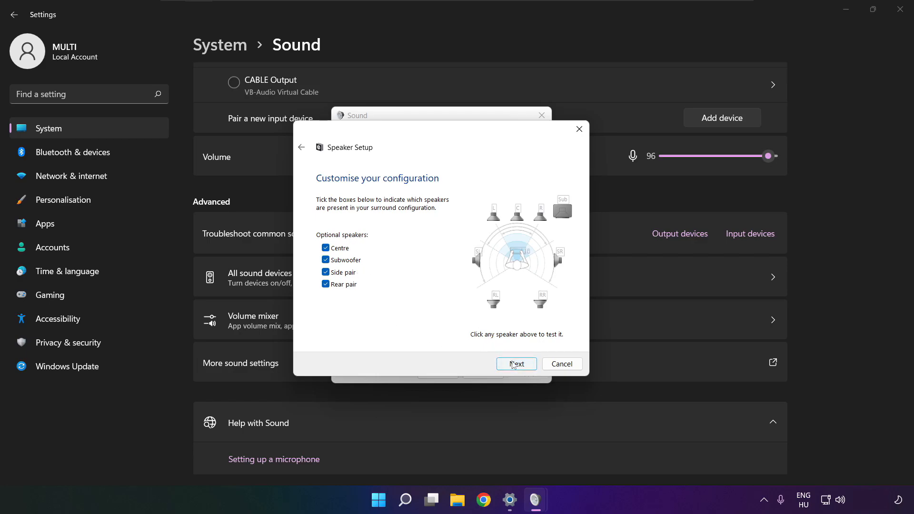
{"action": "left_click", "coordinate": [515, 364]}
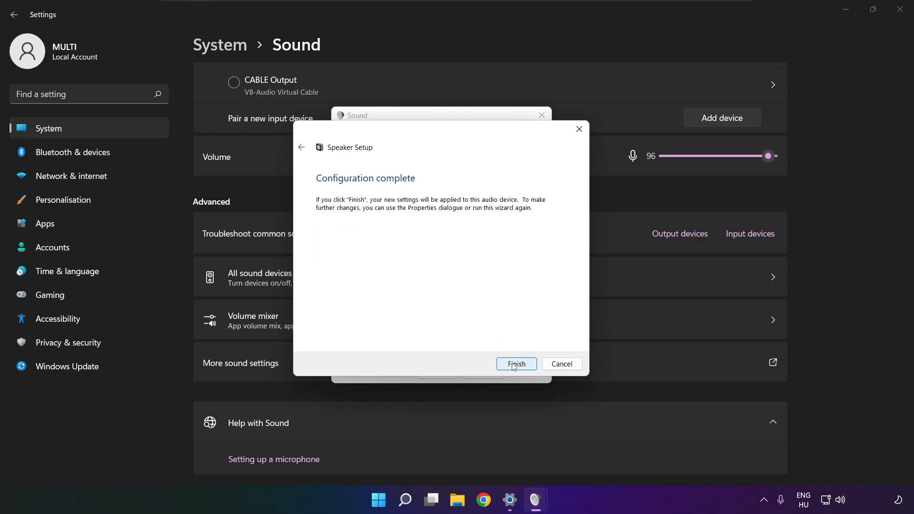
{"action": "left_click", "coordinate": [516, 364]}
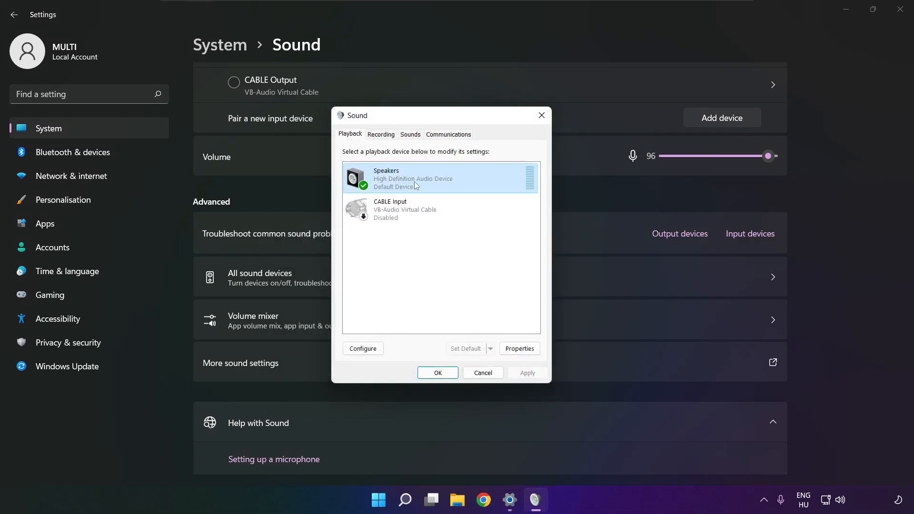
Step: Disable all enhancements in the Speakers properties and apply the change
{"action": "left_click", "coordinate": [519, 348]}
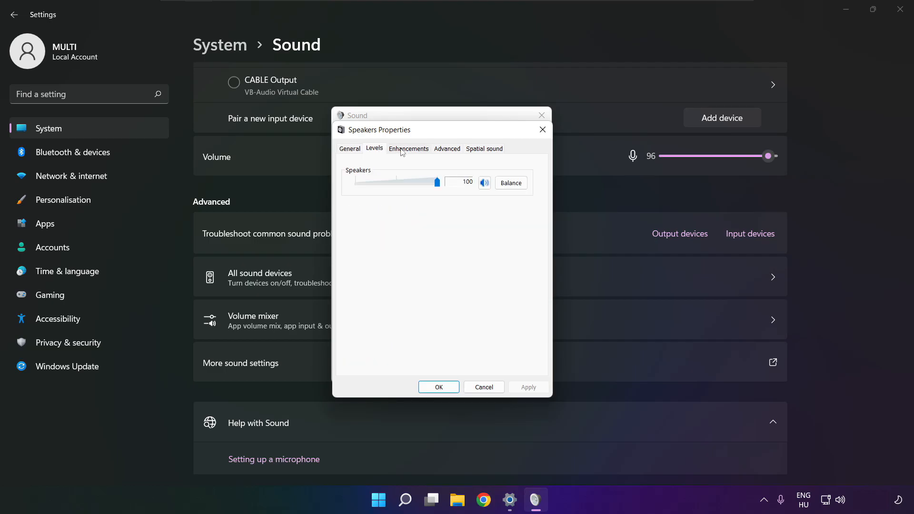
{"action": "left_click", "coordinate": [409, 148]}
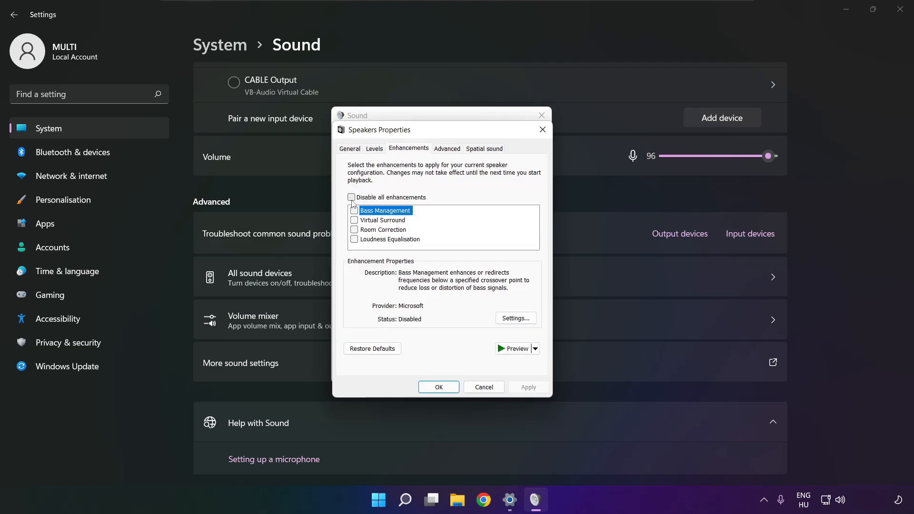
{"action": "left_click", "coordinate": [351, 197]}
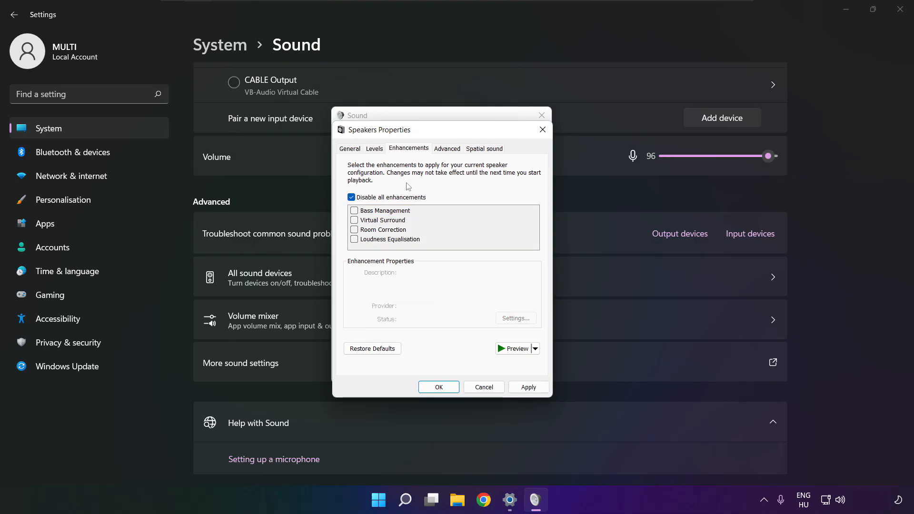
{"action": "mouse_move", "coordinate": [528, 387]}
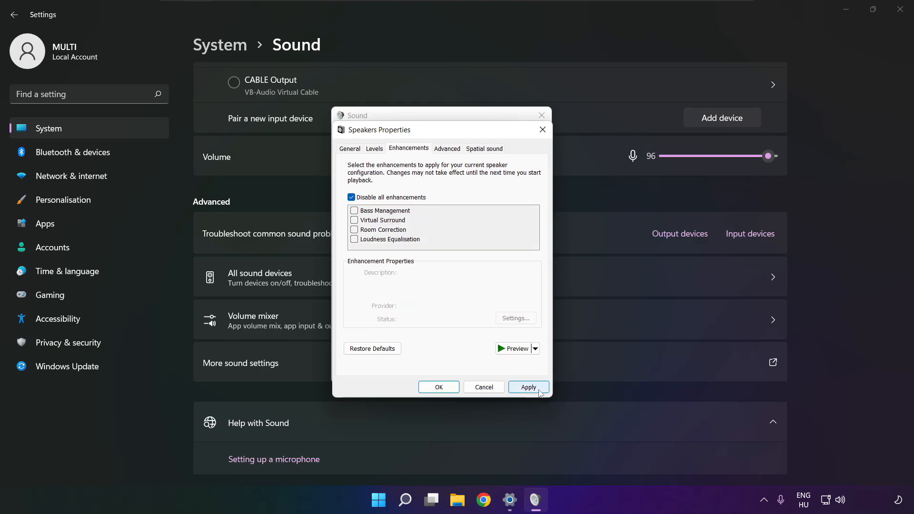
{"action": "left_click", "coordinate": [527, 387]}
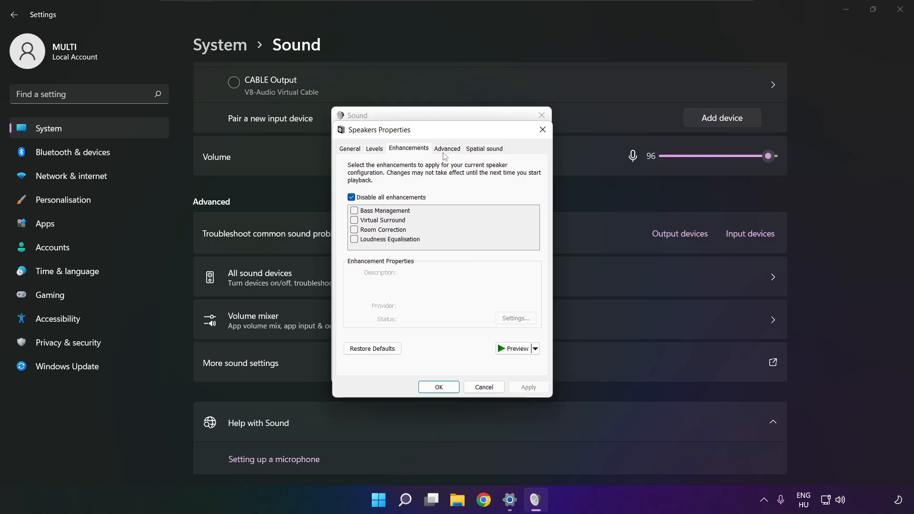
Step: Set the default format to 16 bit, 48000 Hz (DVD Quality) and close both dialogs
{"action": "left_click", "coordinate": [447, 149]}
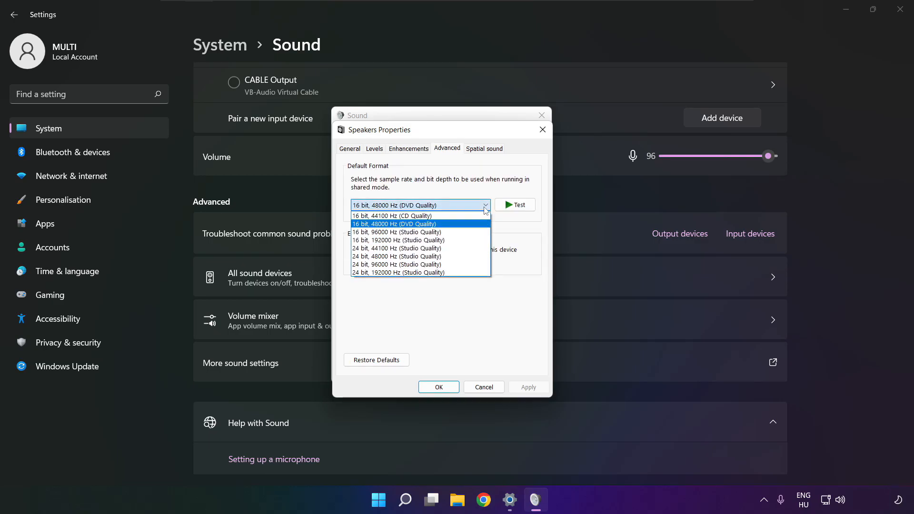
{"action": "mouse_move", "coordinate": [471, 228]}
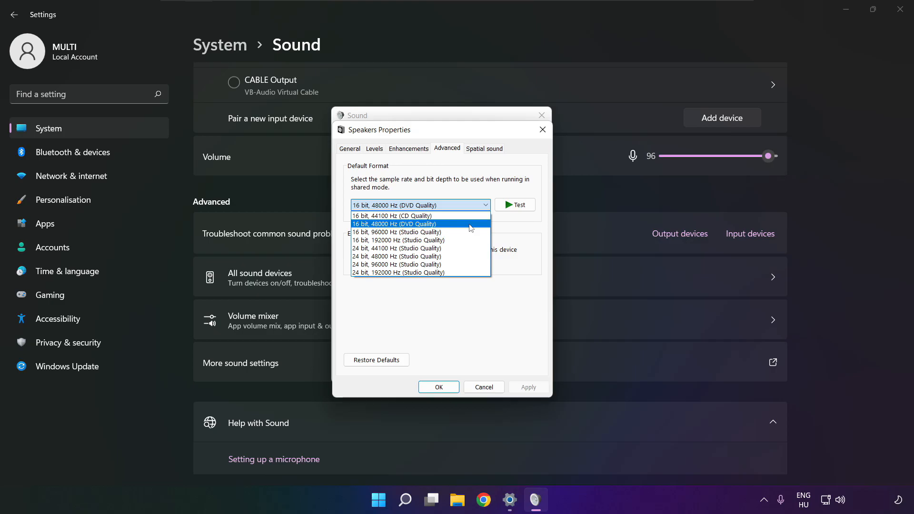
{"action": "left_click", "coordinate": [395, 223]}
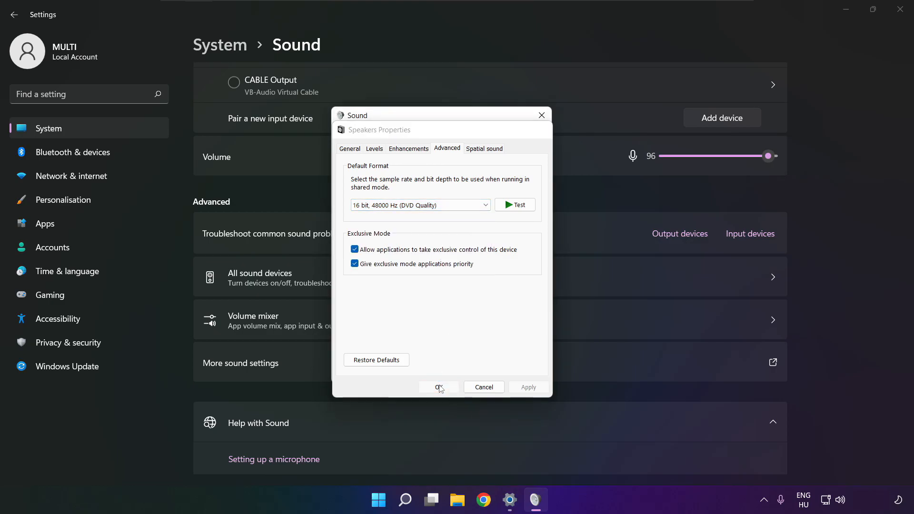
{"action": "left_click", "coordinate": [438, 387]}
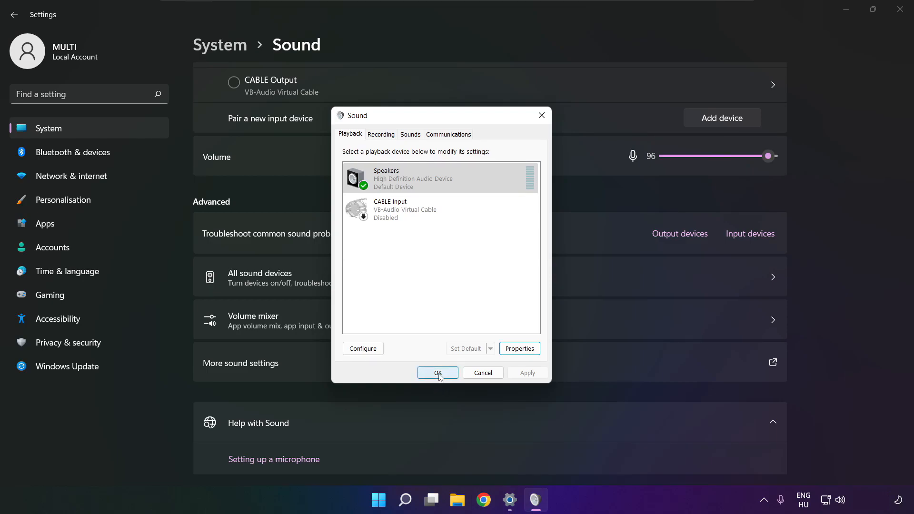
{"action": "left_click", "coordinate": [436, 373]}
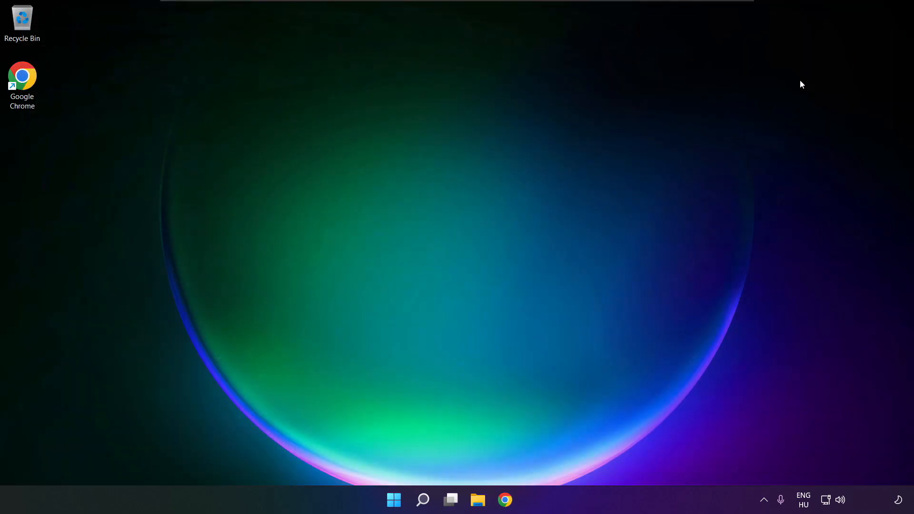
Step: Open and dismiss the Start menu, then bring up the taskbar search panel
{"action": "left_click", "coordinate": [394, 499]}
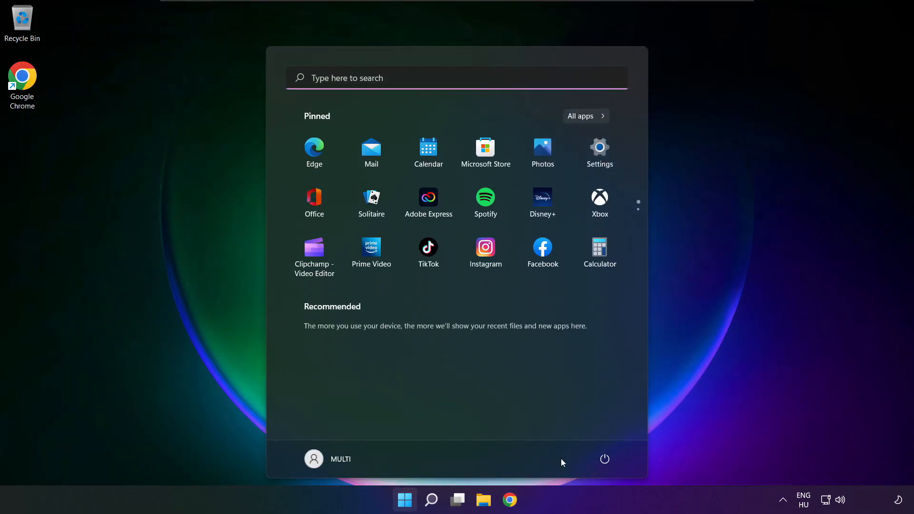
{"action": "left_click", "coordinate": [605, 459]}
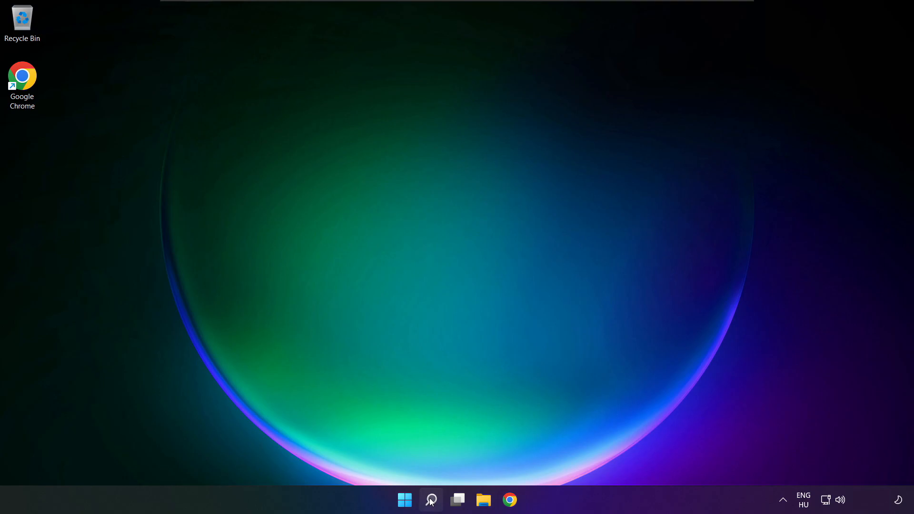
{"action": "left_click", "coordinate": [430, 500]}
{"action": "type", "text": "device manager"}
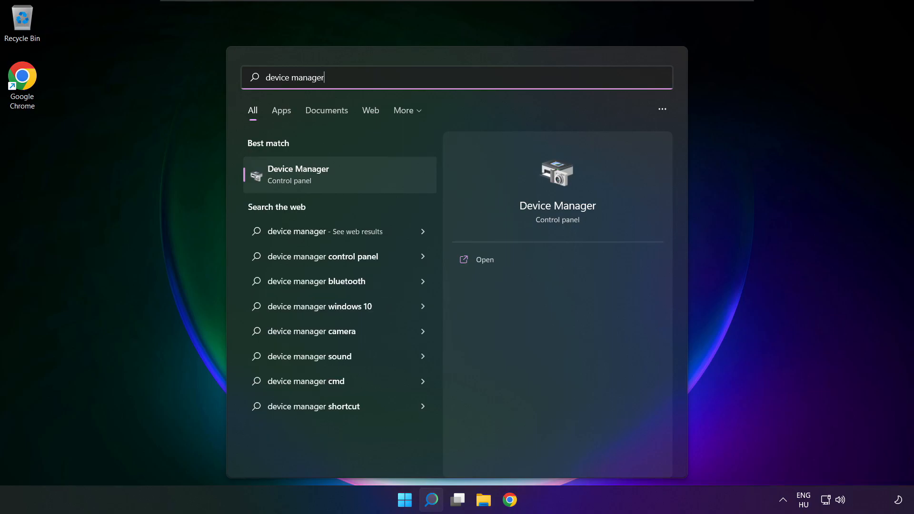
{"action": "mouse_move", "coordinate": [353, 177]}
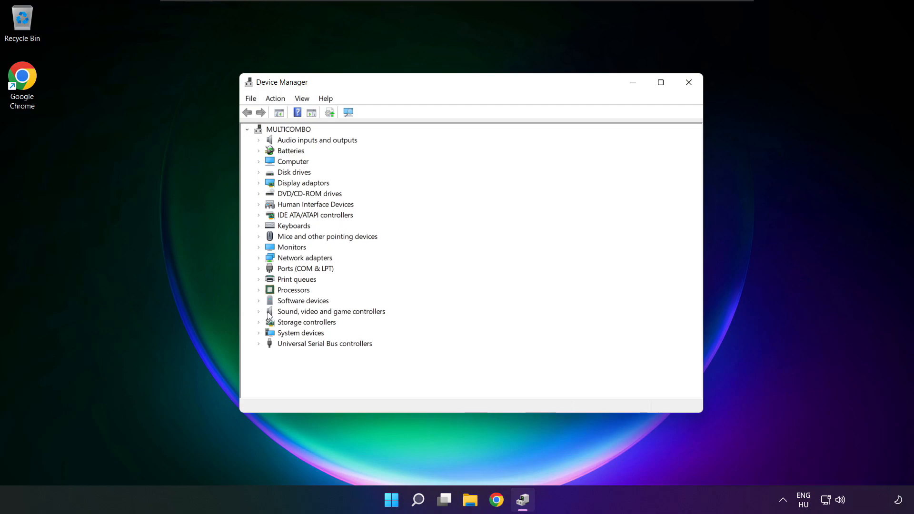
Step: Expand the Sound, video and game controllers category in Device Manager
{"action": "left_click", "coordinate": [331, 311]}
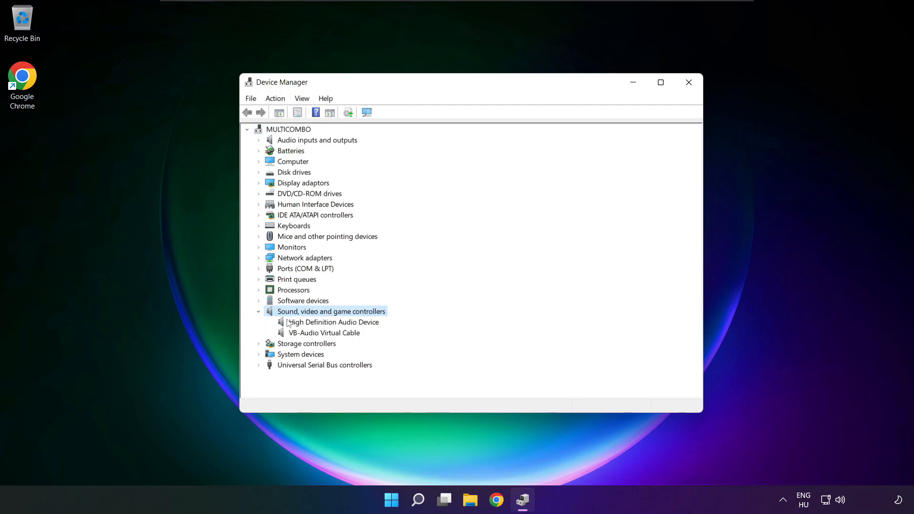
Step: Start a driver update for the High Definition Audio Device from its context menu
{"action": "left_click", "coordinate": [333, 322]}
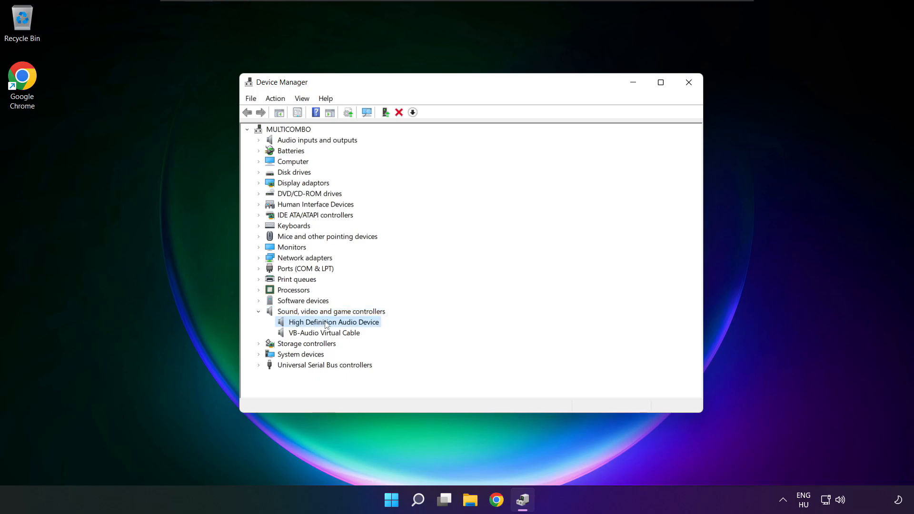
{"action": "right_click", "coordinate": [333, 321]}
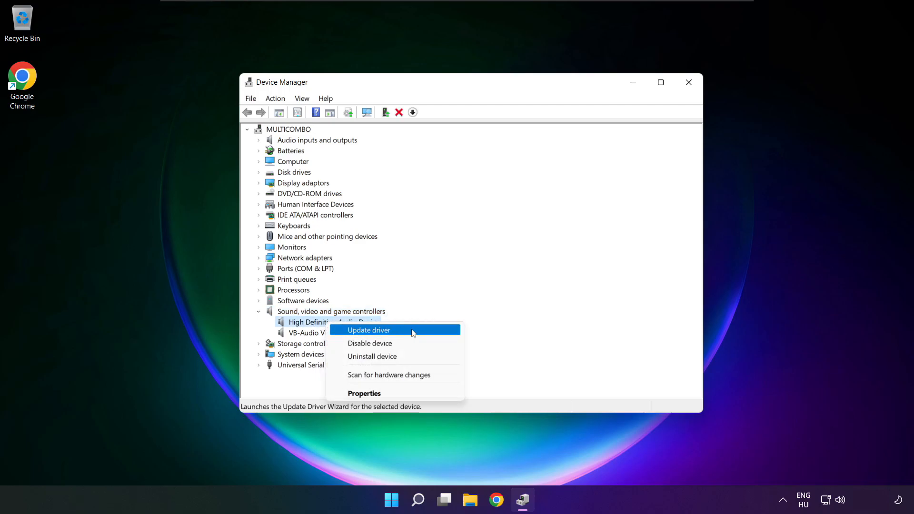
{"action": "left_click", "coordinate": [368, 330]}
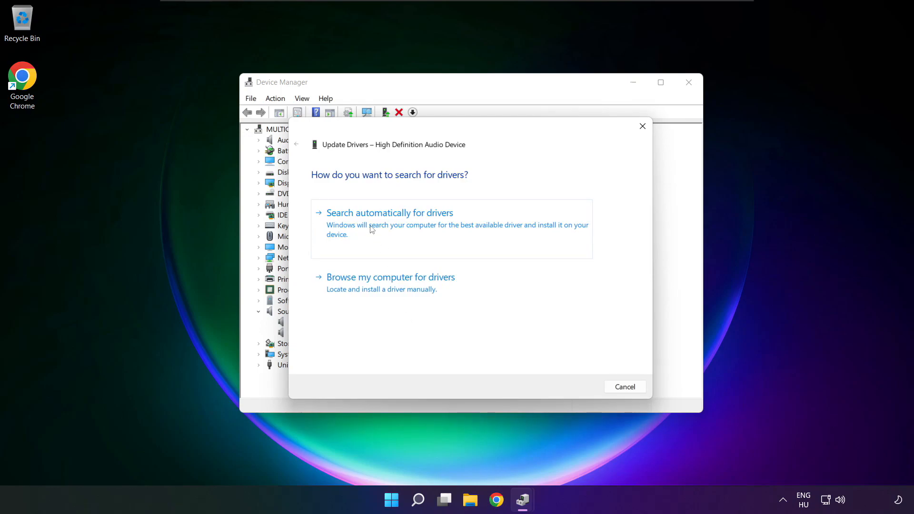
{"action": "mouse_move", "coordinate": [390, 282]}
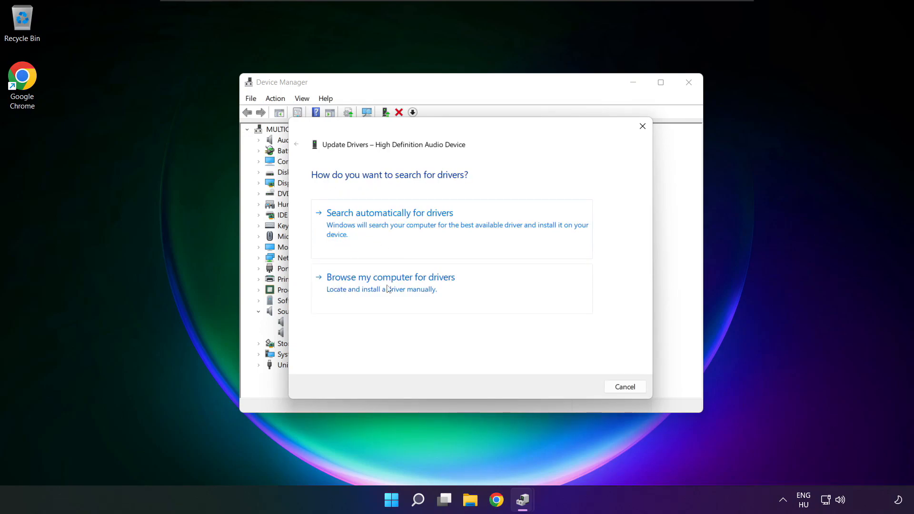
Step: Reinstall the High Definition Audio Device driver from the compatible list, accepting the warning
{"action": "left_click", "coordinate": [390, 277]}
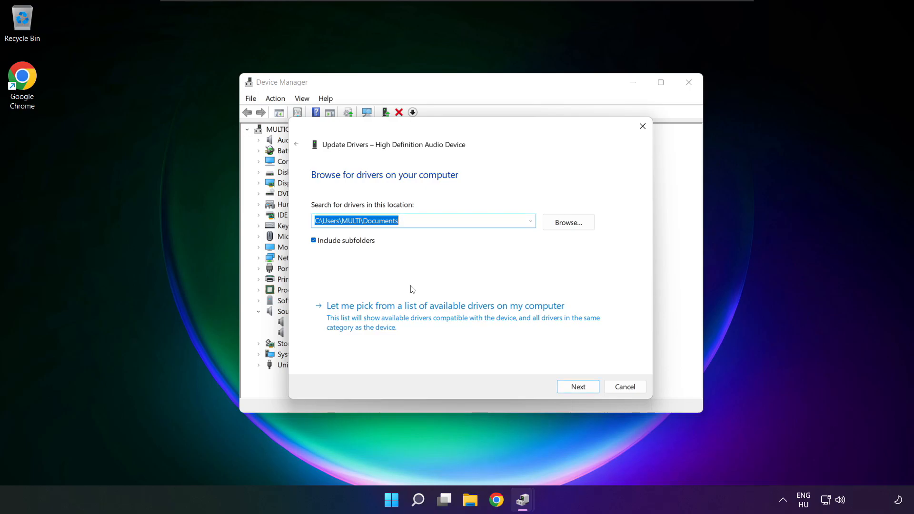
{"action": "mouse_move", "coordinate": [449, 322]}
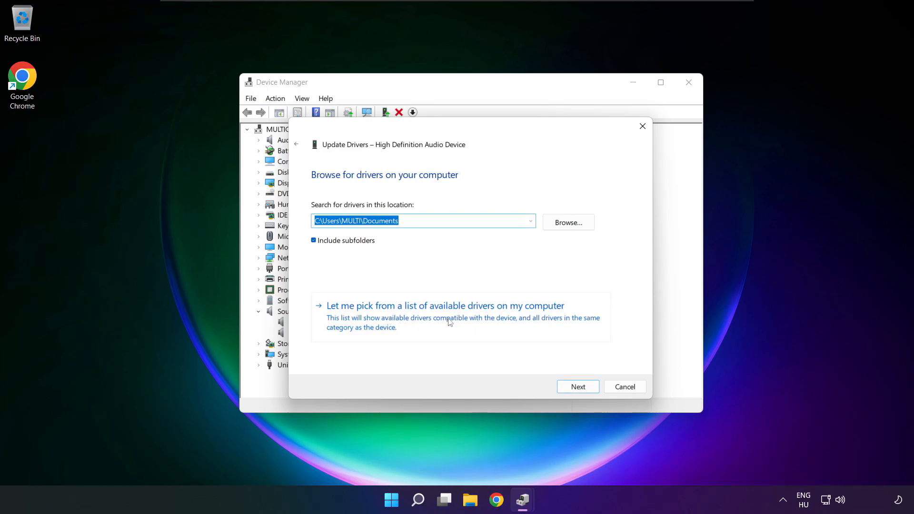
{"action": "left_click", "coordinate": [576, 387]}
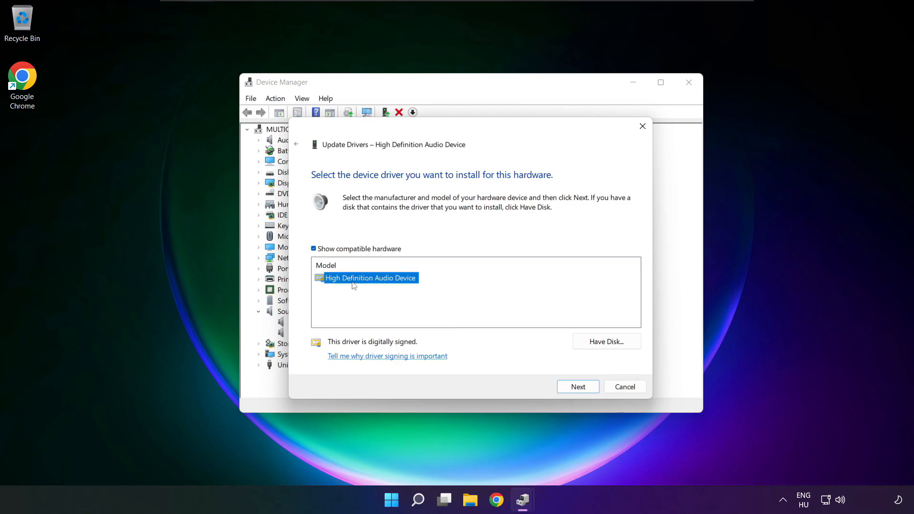
{"action": "mouse_move", "coordinate": [457, 315]}
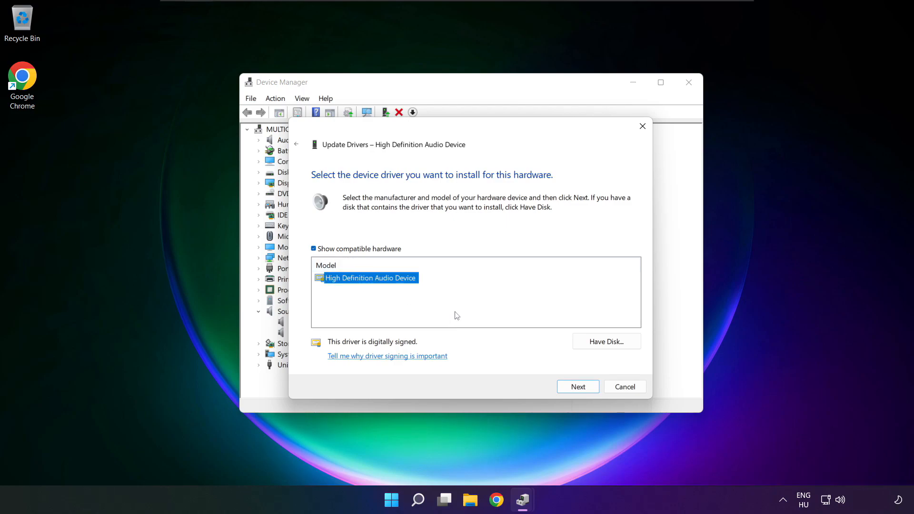
{"action": "left_click", "coordinate": [576, 387]}
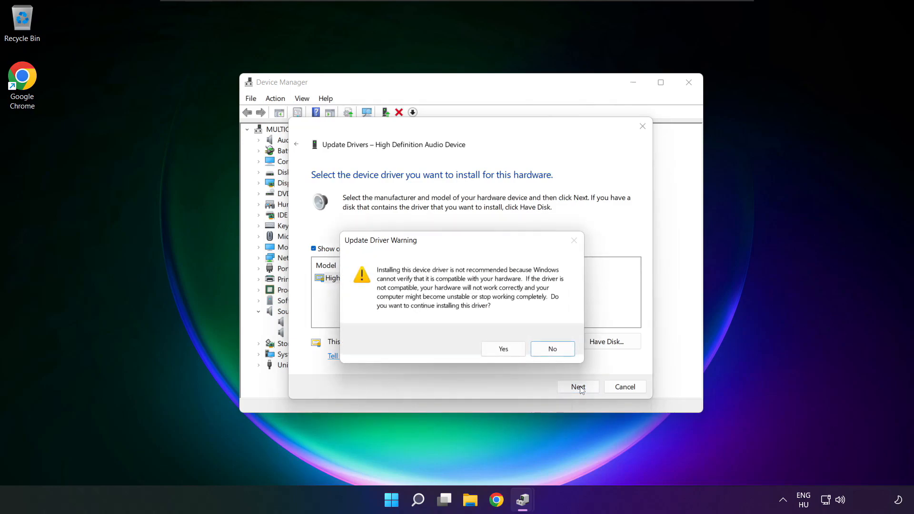
{"action": "mouse_move", "coordinate": [502, 348]}
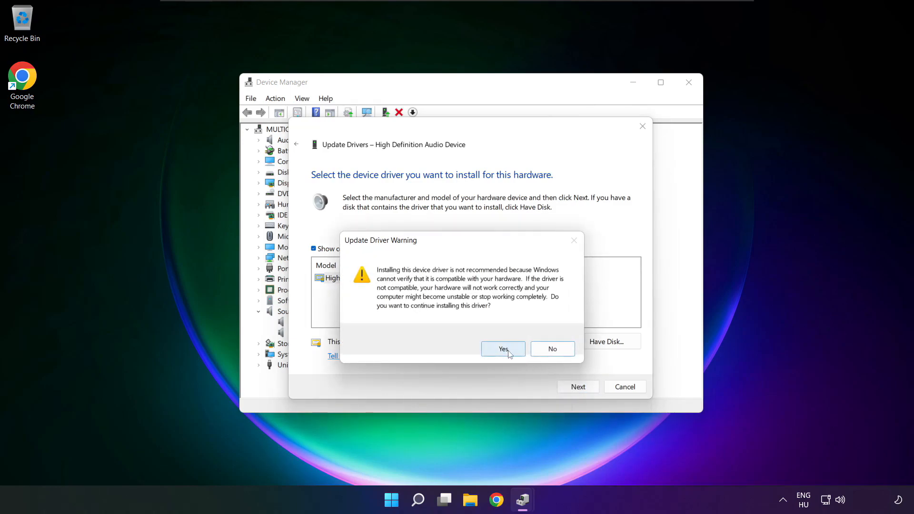
{"action": "left_click", "coordinate": [503, 349]}
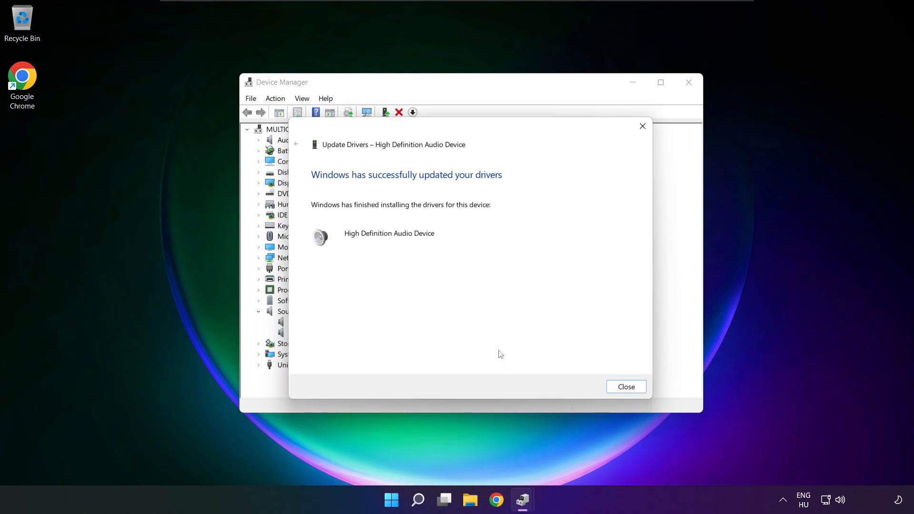
{"action": "mouse_move", "coordinate": [626, 386]}
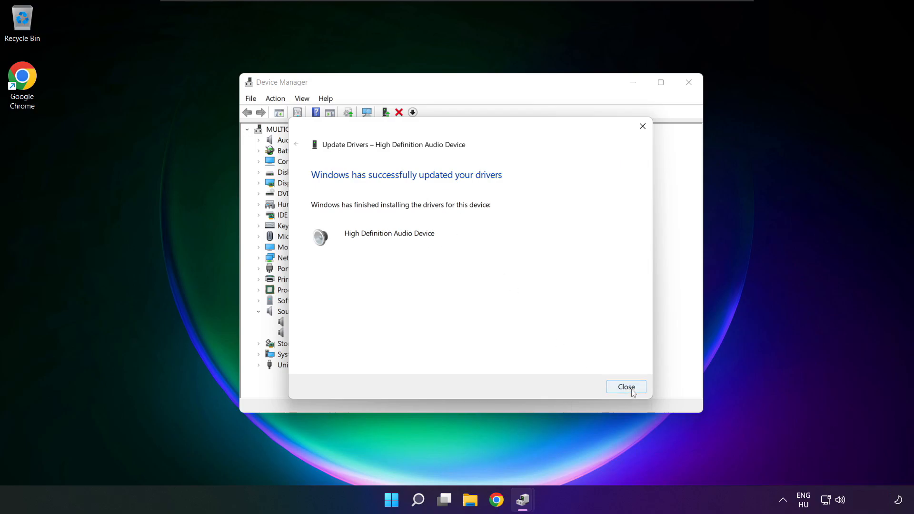
{"action": "left_click", "coordinate": [625, 386]}
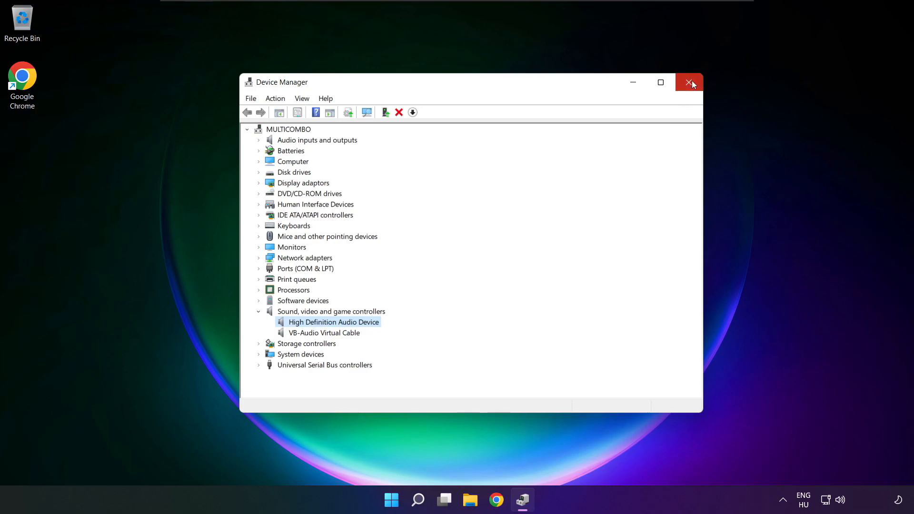
Step: Close Device Manager, then open and dismiss the Start menu to return to the desktop
{"action": "left_click", "coordinate": [689, 82]}
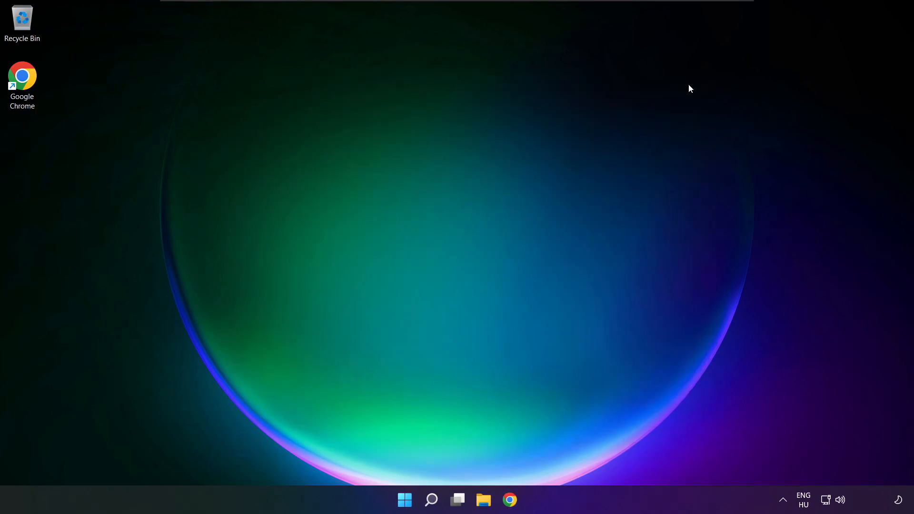
{"action": "left_click", "coordinate": [404, 501]}
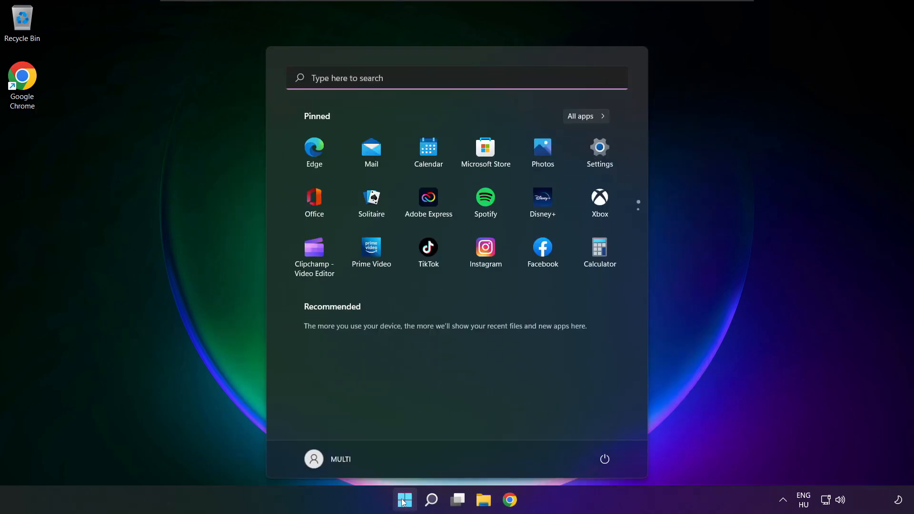
{"action": "left_click", "coordinate": [605, 459]}
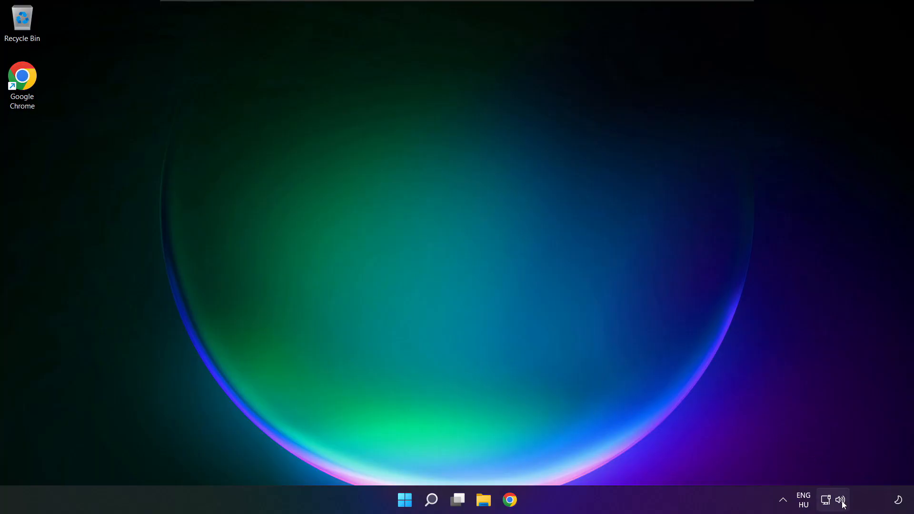
Step: From the taskbar speaker icon's Sound settings, run the Output devices sound troubleshooter
{"action": "right_click", "coordinate": [841, 500]}
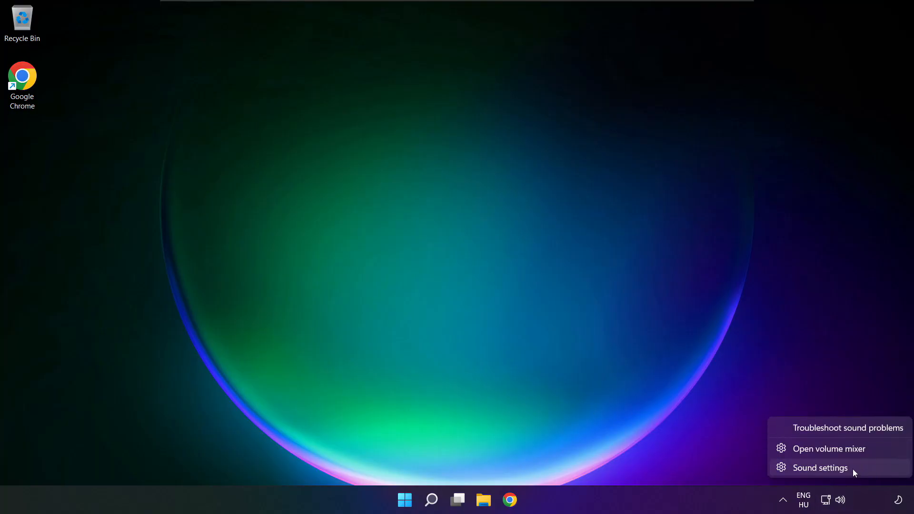
{"action": "left_click", "coordinate": [819, 467]}
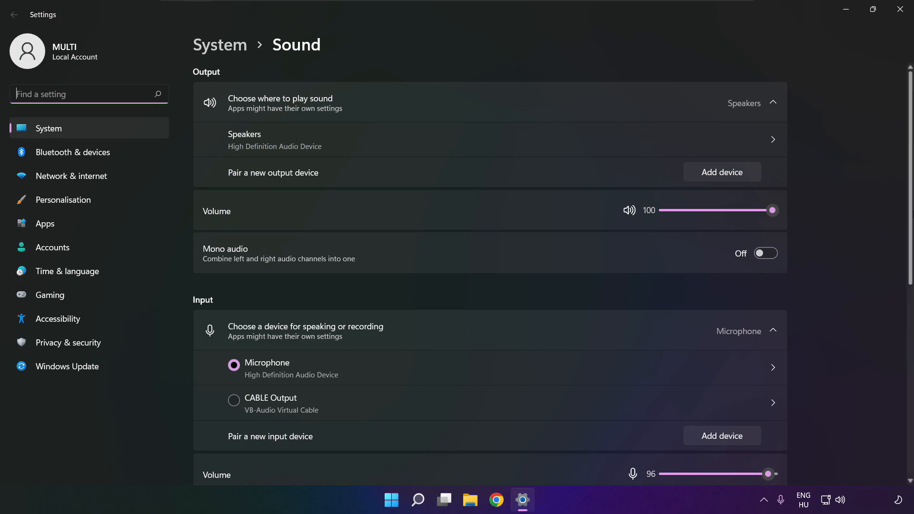
{"action": "scroll", "scroll_direction": "down", "scroll_amount": 3}
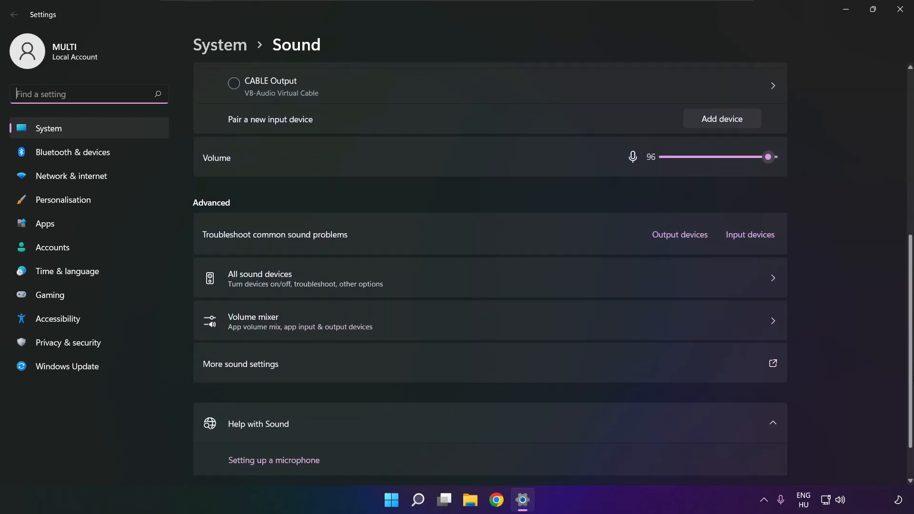
{"action": "scroll", "scroll_direction": "down", "scroll_amount": 3}
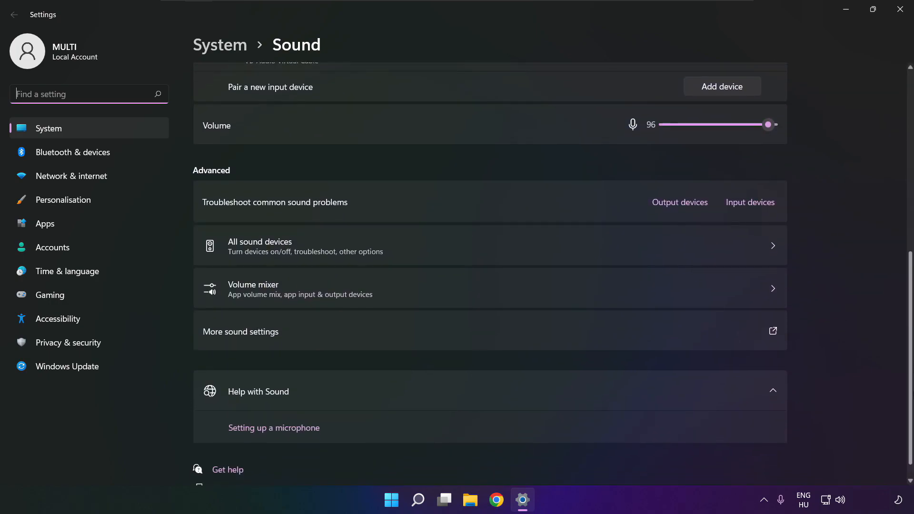
{"action": "scroll", "scroll_direction": "down", "scroll_amount": 3}
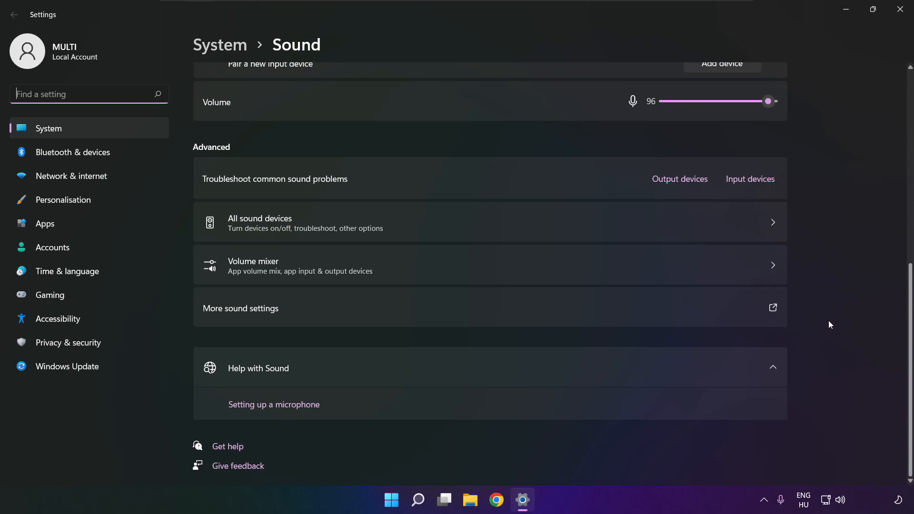
{"action": "mouse_move", "coordinate": [680, 179]}
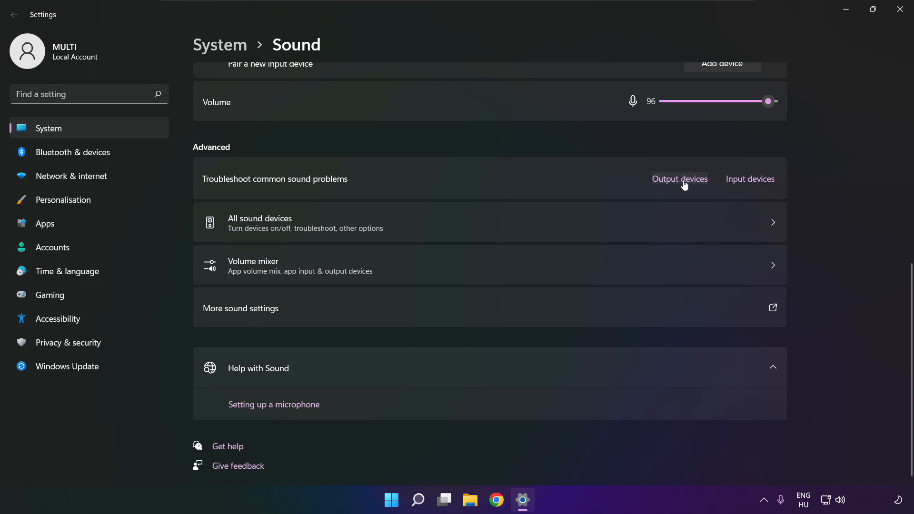
{"action": "left_click", "coordinate": [679, 179]}
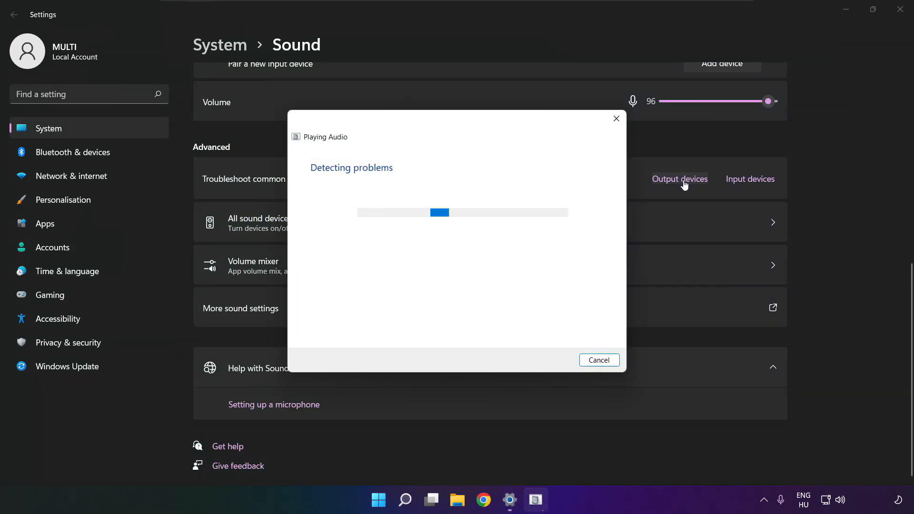